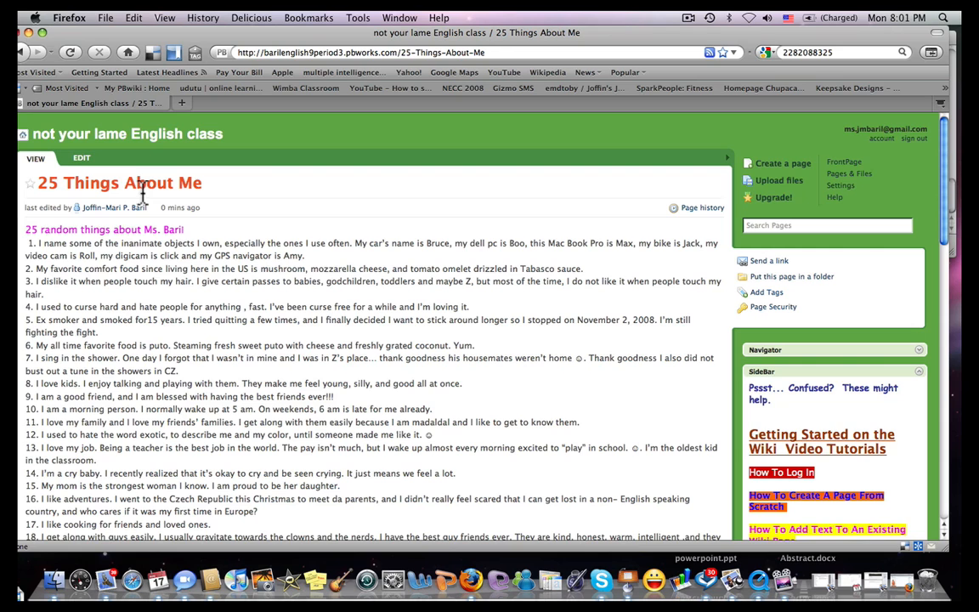
Step: Switch the '25 Things About Me' page to edit mode and show the wiki's Images and files list
{"action": "left_click", "coordinate": [82, 158]}
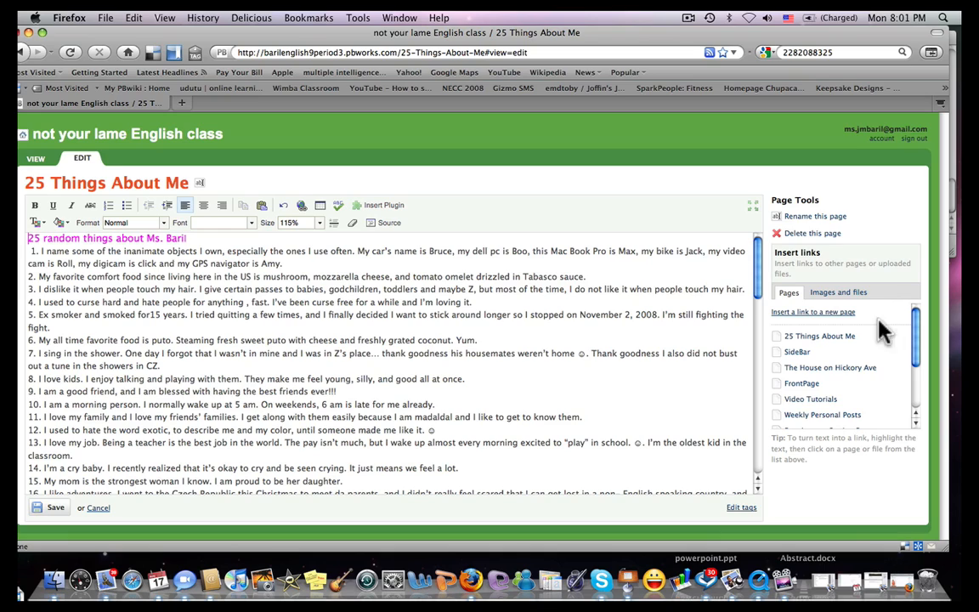
{"action": "left_click", "coordinate": [838, 293]}
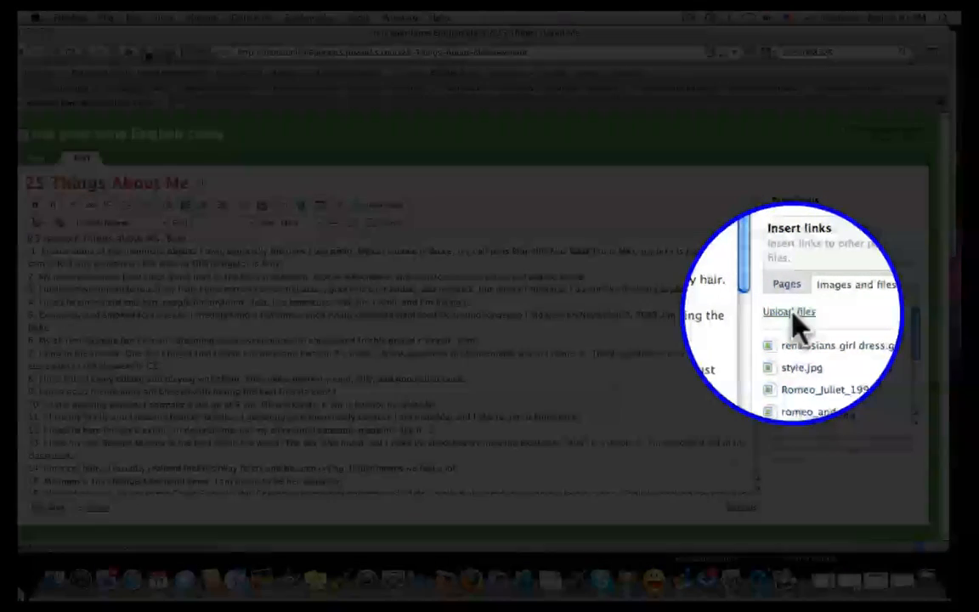
Step: Upload the 'me and dad' photo from the Desktop to the wiki's files
{"action": "left_click", "coordinate": [789, 311]}
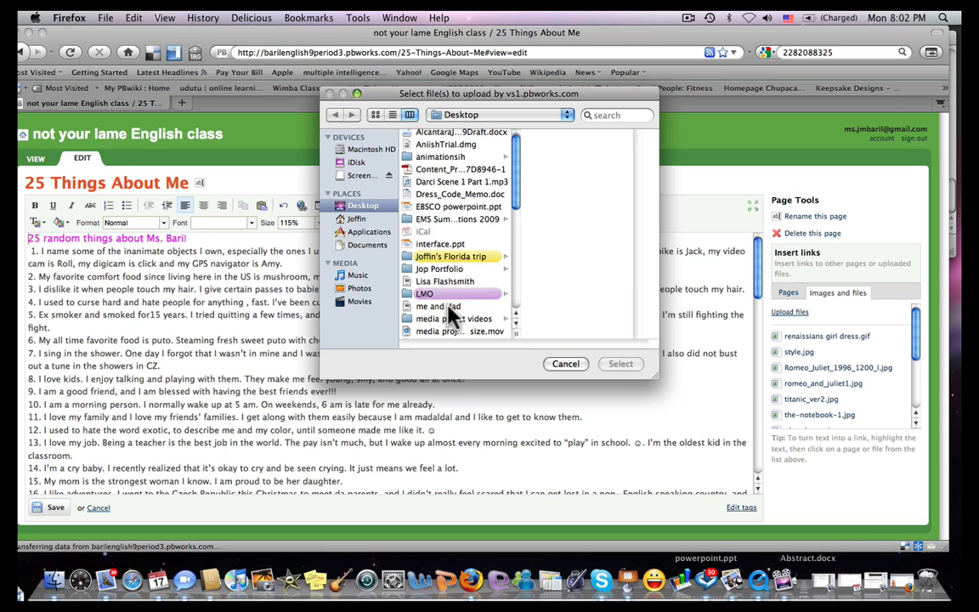
{"action": "left_click", "coordinate": [438, 306]}
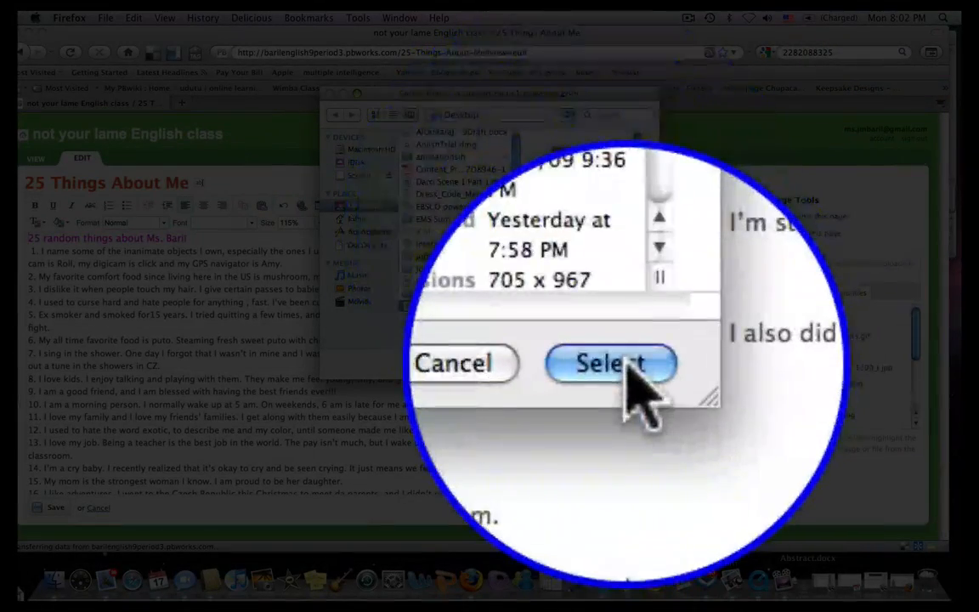
{"action": "left_click", "coordinate": [609, 364]}
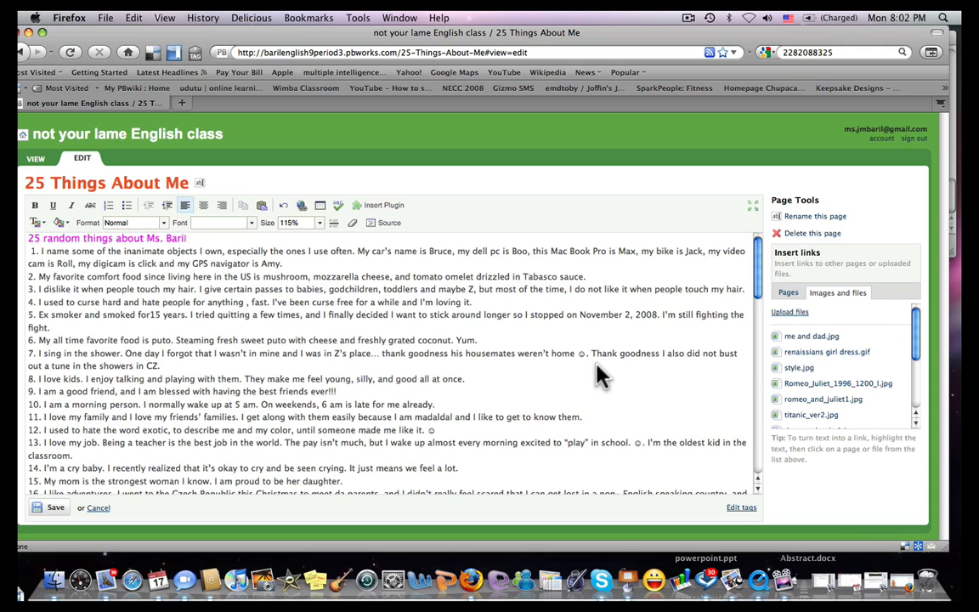
{"action": "mouse_move", "coordinate": [826, 350]}
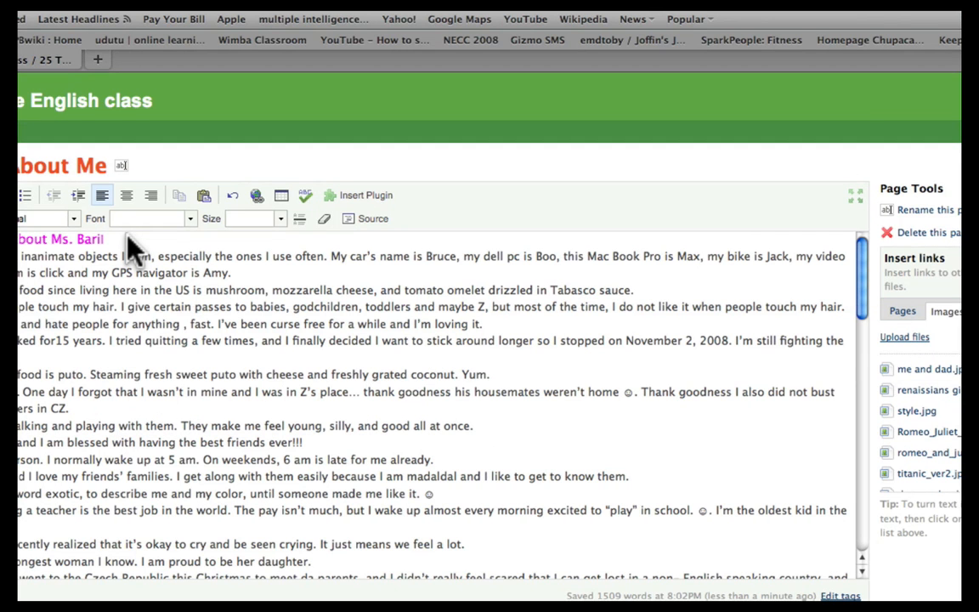
{"action": "mouse_move", "coordinate": [127, 252]}
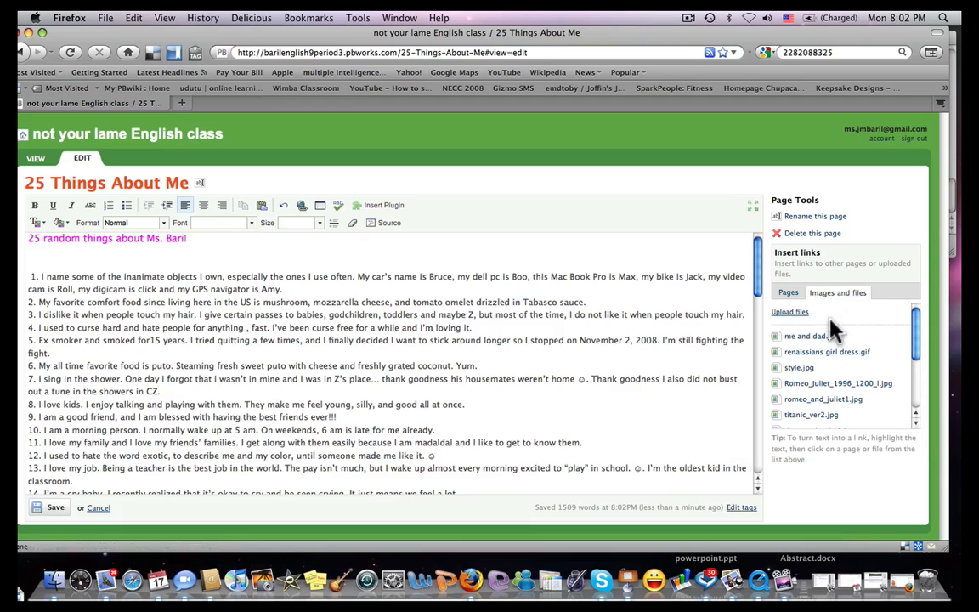
{"action": "mouse_move", "coordinate": [806, 335]}
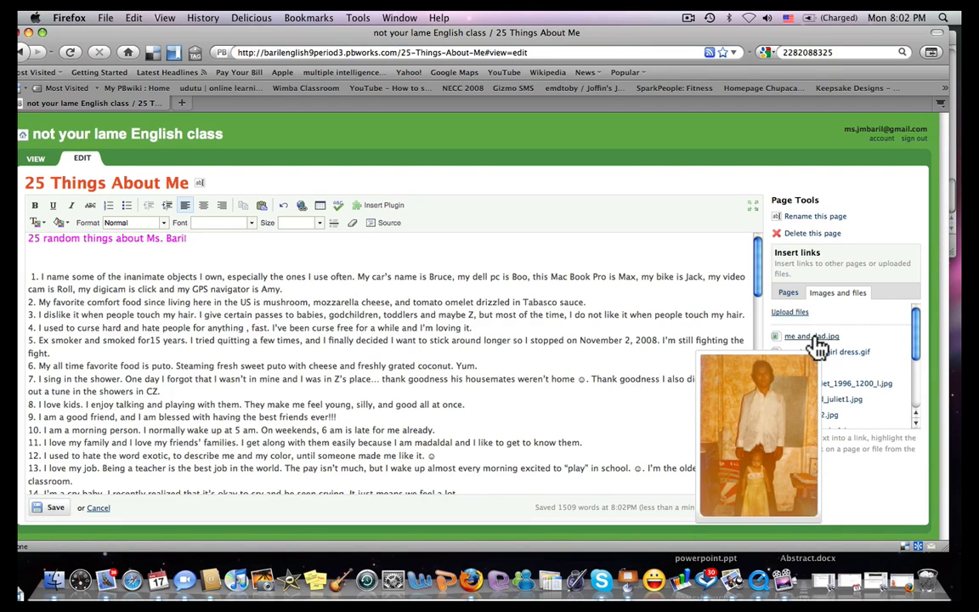
Step: Insert 'me and dad.jpg' above the numbered list and shrink it so the list shows beneath
{"action": "left_click", "coordinate": [811, 336]}
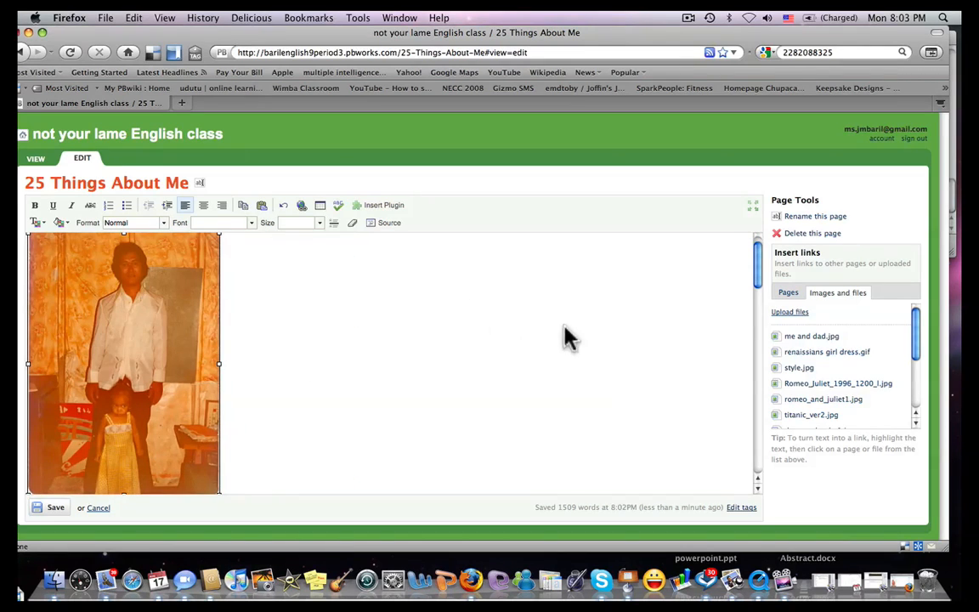
{"action": "scroll", "scroll_direction": "down", "scroll_amount": 3}
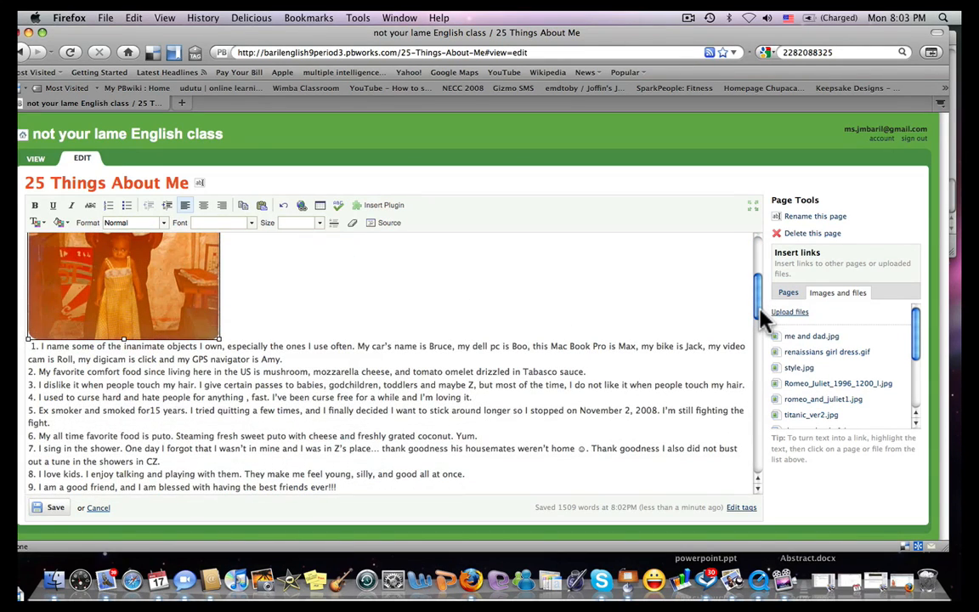